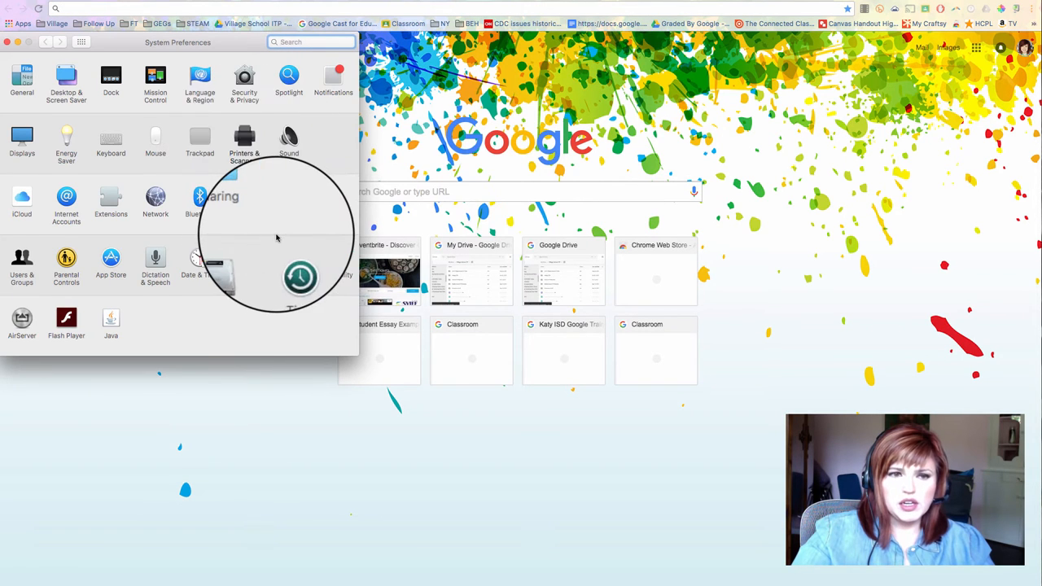
# Step: Review the installed printers in Printers & Scanners, then close the preferences window
pyautogui.click(244, 138)
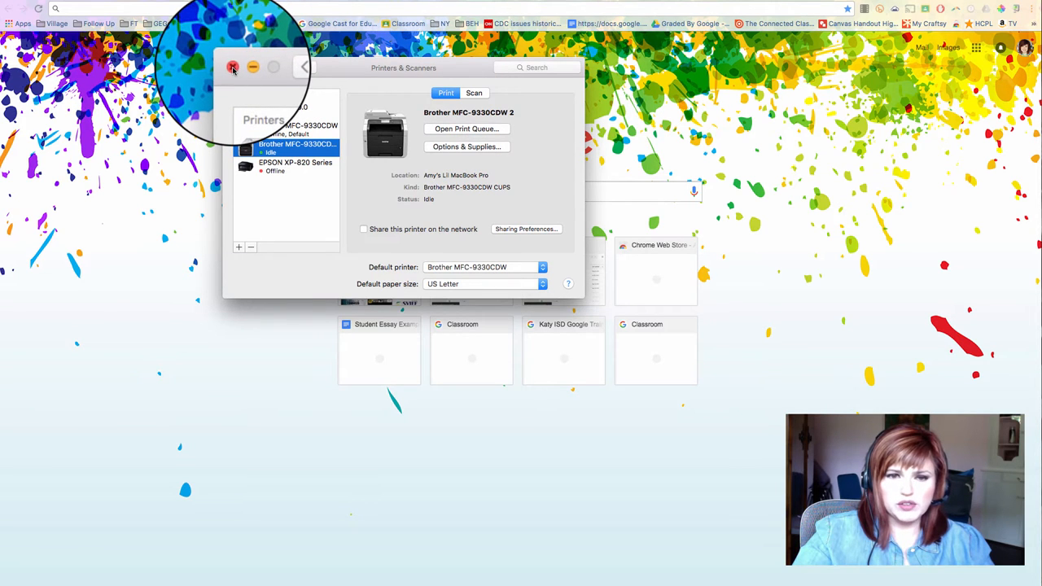
pyautogui.click(233, 66)
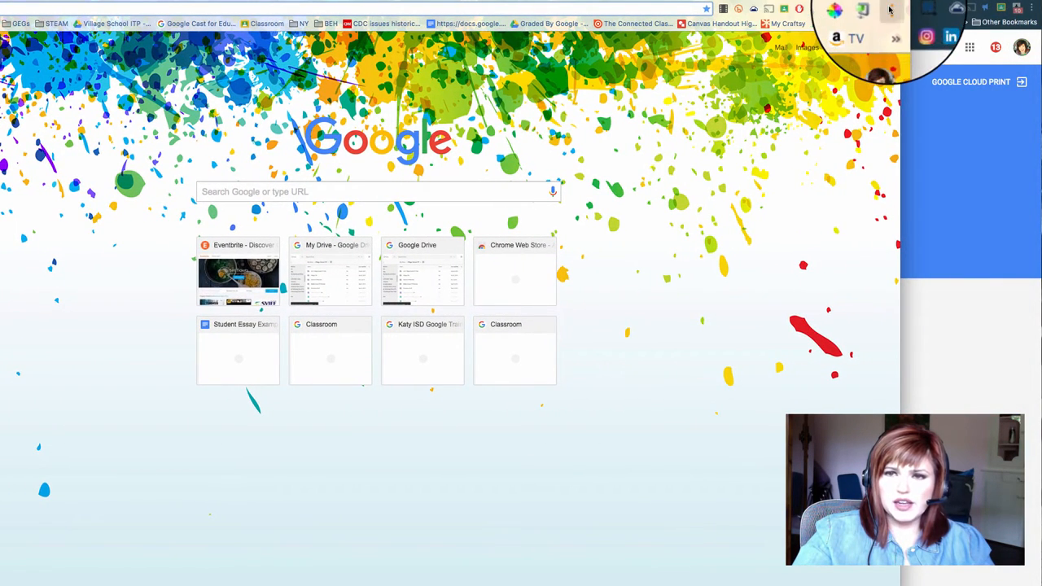
# Step: From the Chrome menu, reach Settings and reveal the advanced settings section
pyautogui.click(889, 9)
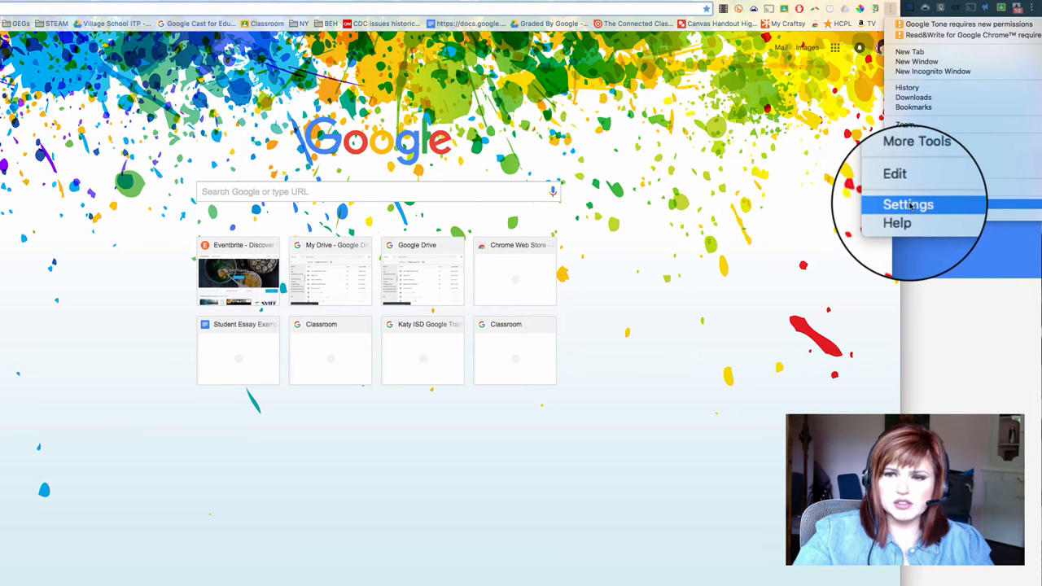
pyautogui.click(907, 204)
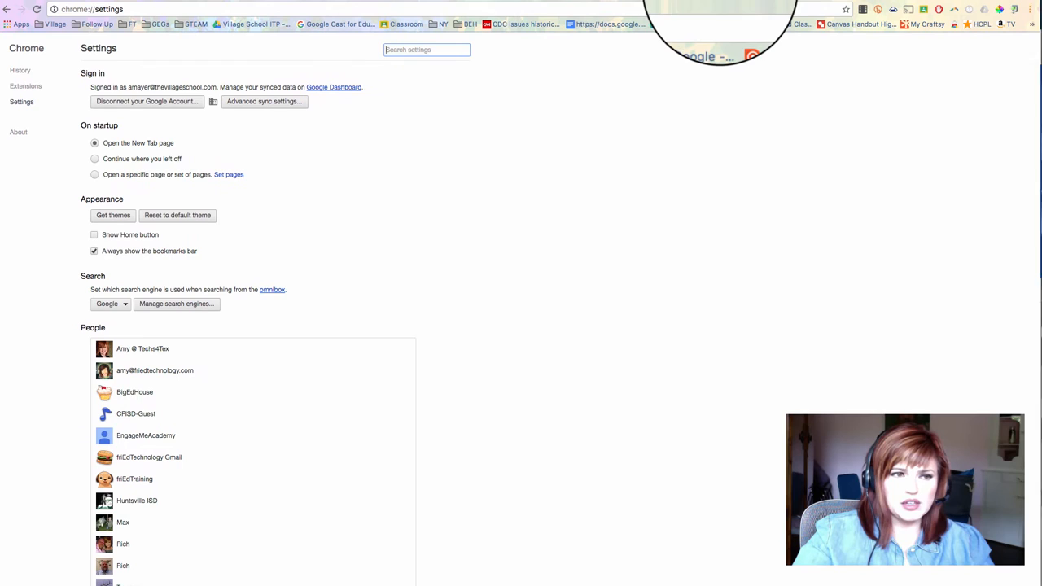
pyautogui.scroll(-3)
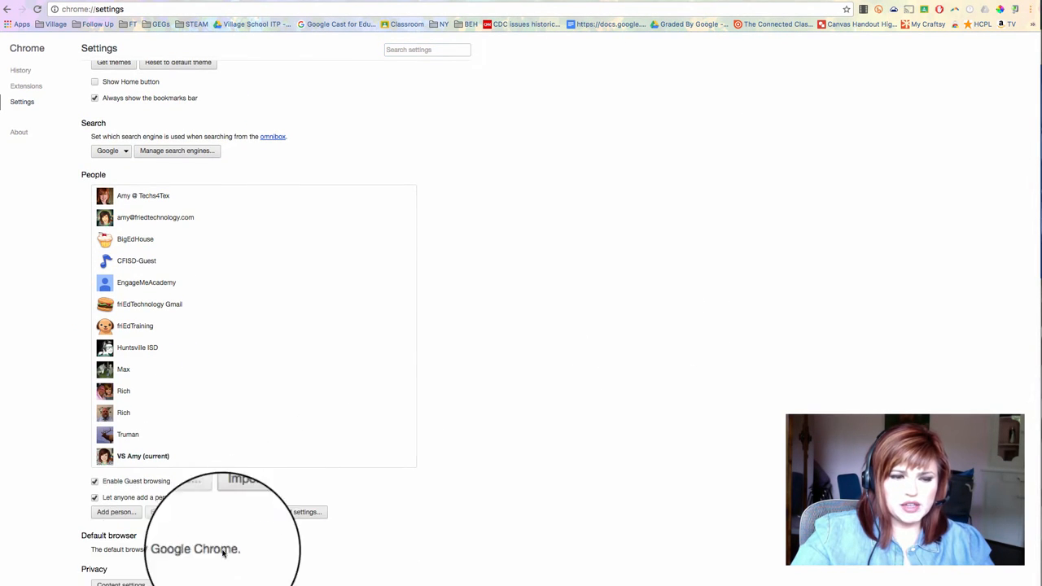
pyautogui.scroll(-3)
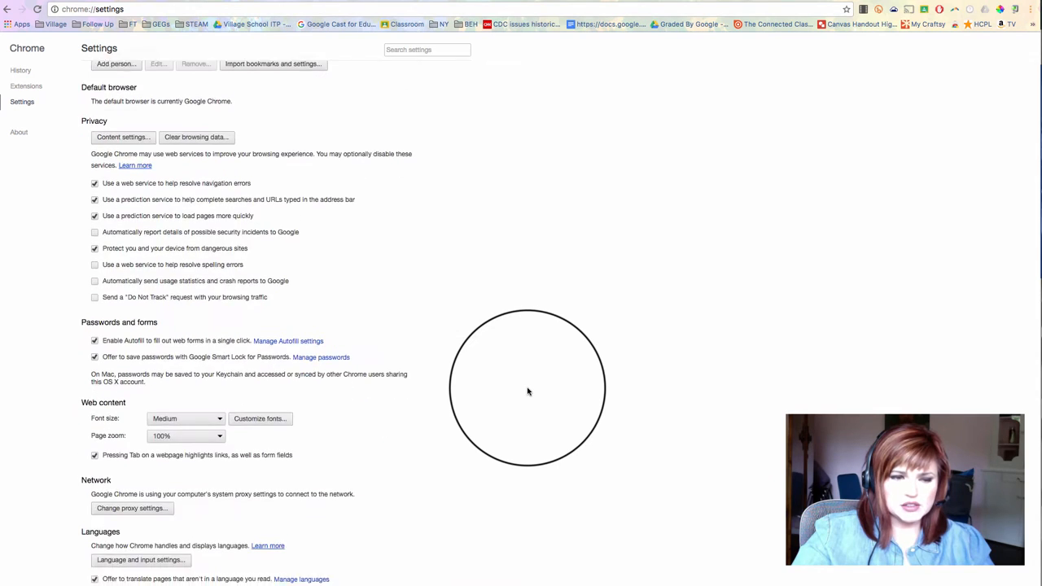
pyautogui.scroll(-3)
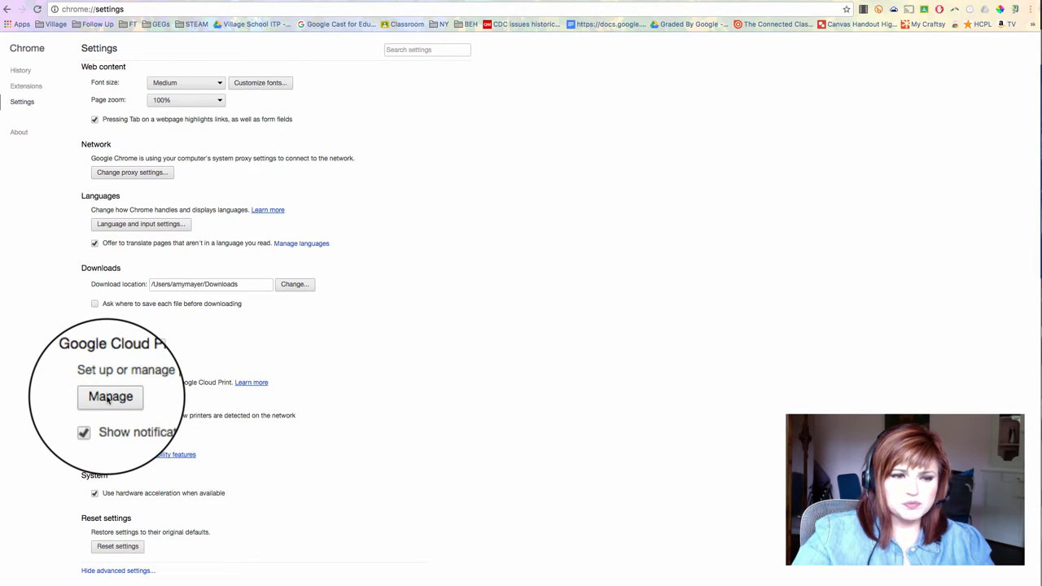
pyautogui.click(110, 398)
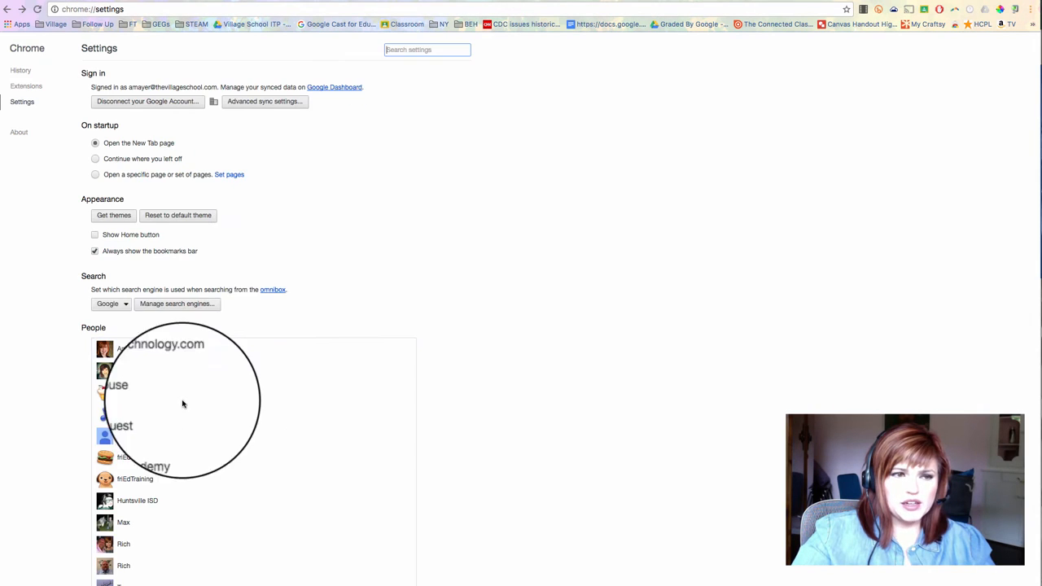
# Step: Reach the Google Cloud Print section and enter its Manage devices page
pyautogui.scroll(-3)
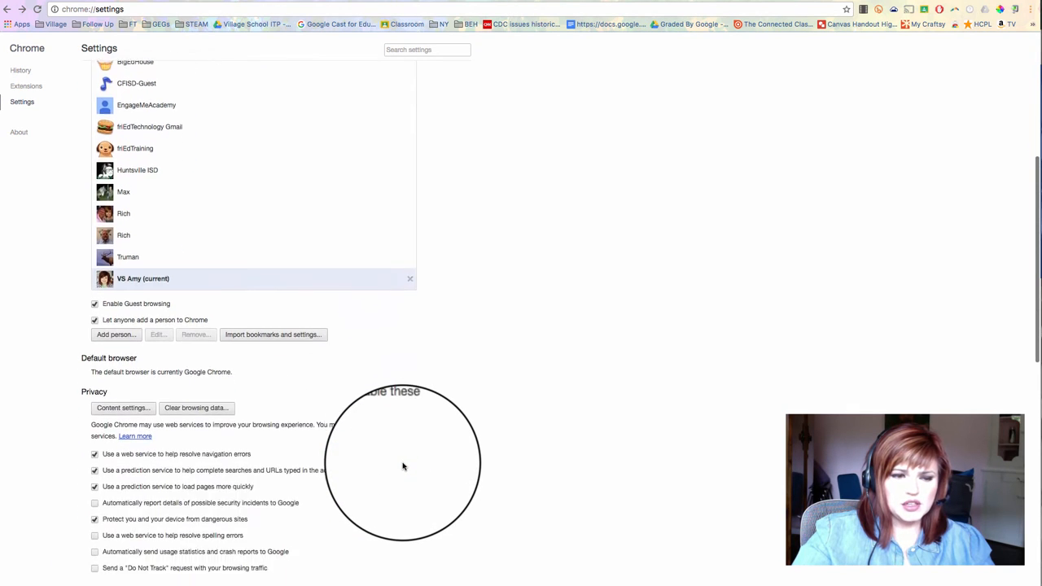
pyautogui.scroll(-3)
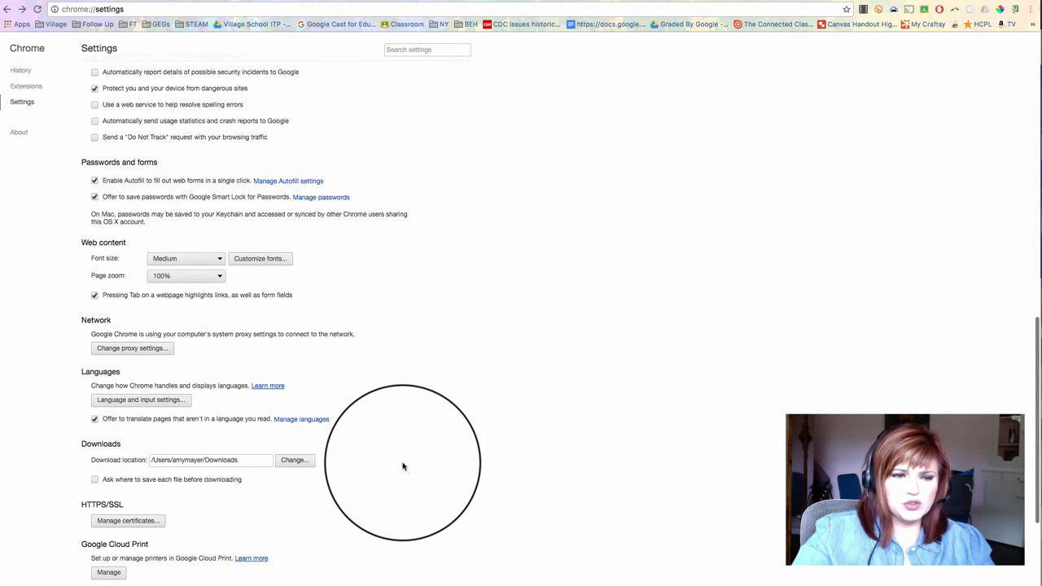
pyautogui.scroll(-3)
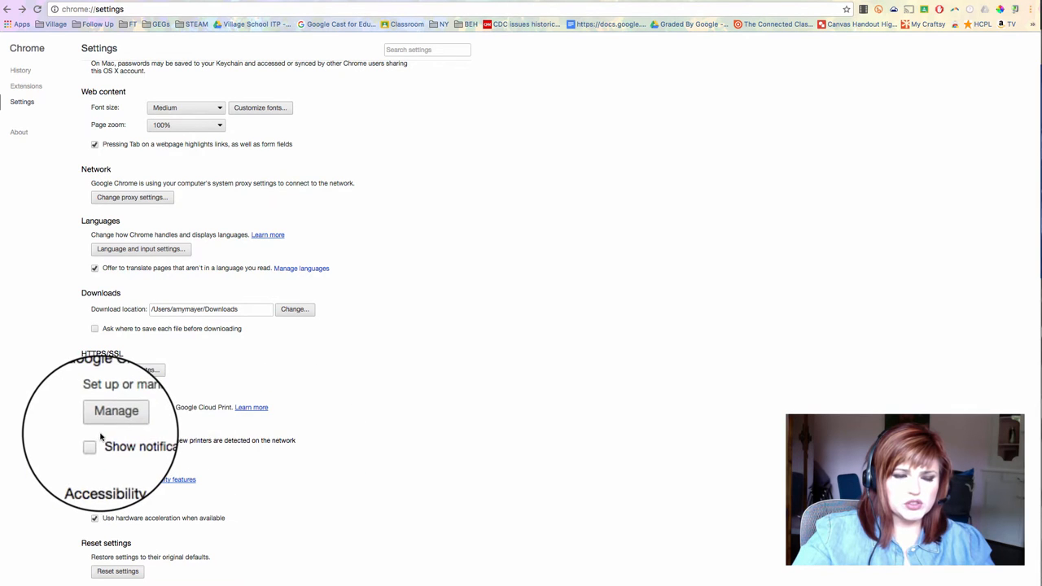
pyautogui.click(115, 411)
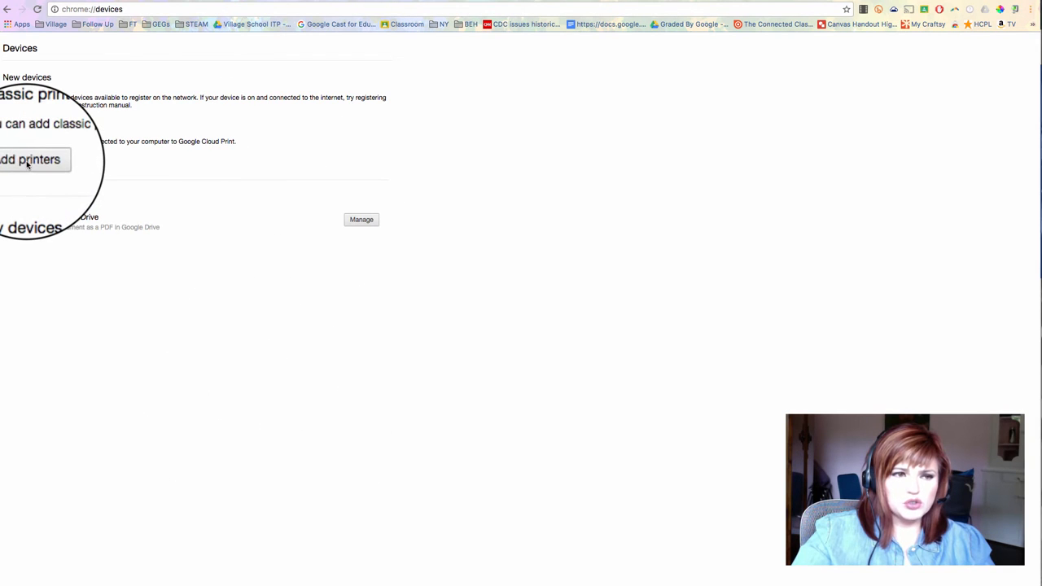
# Step: Start adding classic printers from the chrome://devices page
pyautogui.click(30, 160)
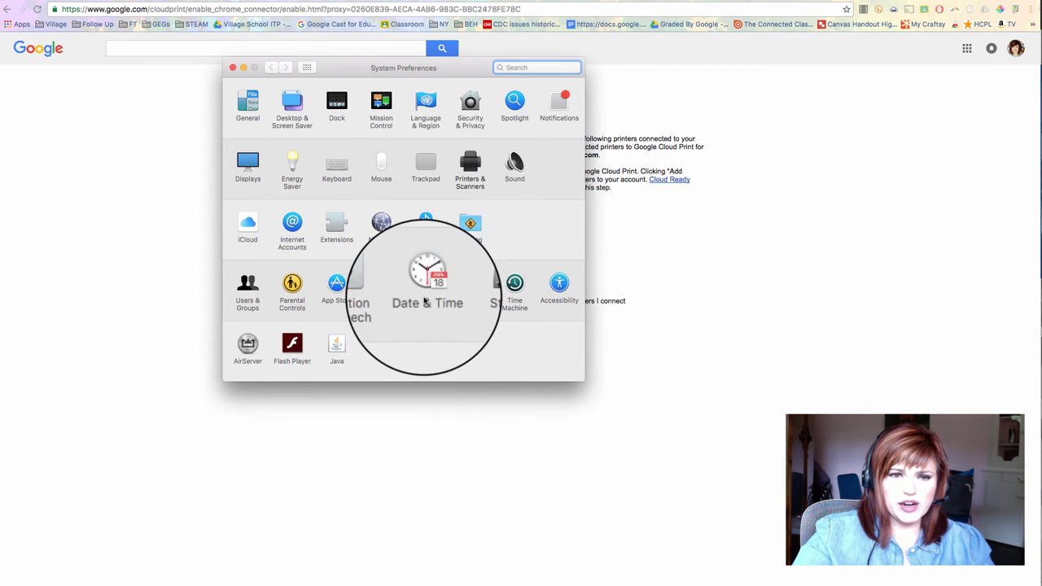
# Step: View the second Brother MFC-9330CDW entry's details in Printers & Scanners
pyautogui.click(470, 161)
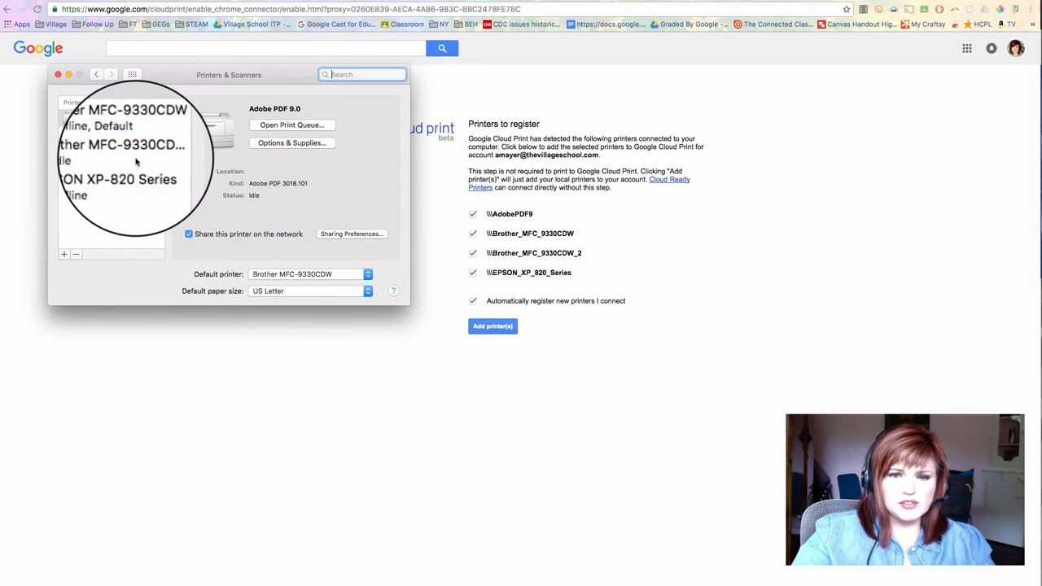
pyautogui.click(122, 148)
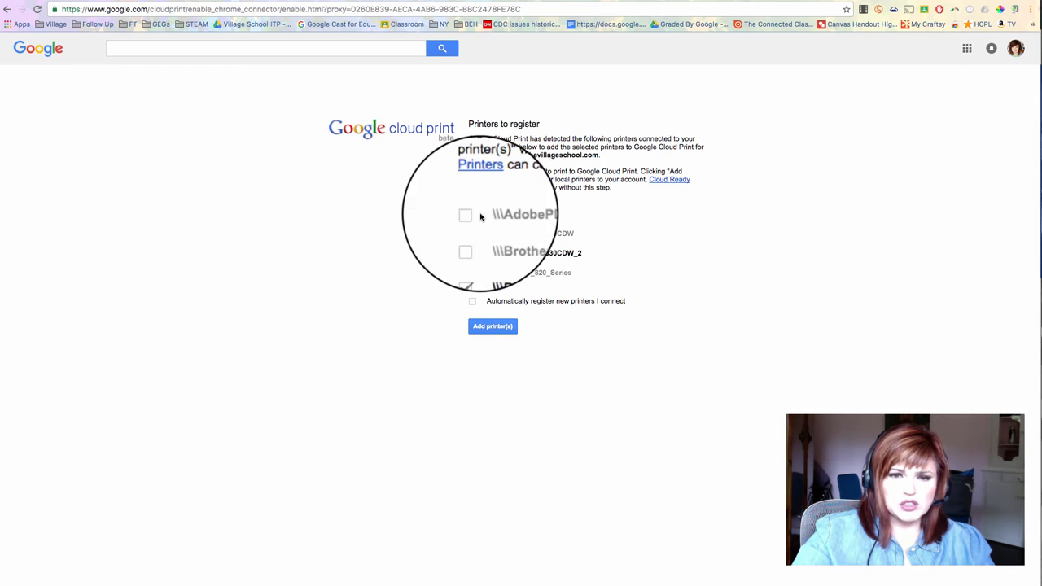
# Step: Register AdobePDF9 and Brother_MFC_9330CDW_2 with Cloud Print and view the registered printers list
pyautogui.click(465, 214)
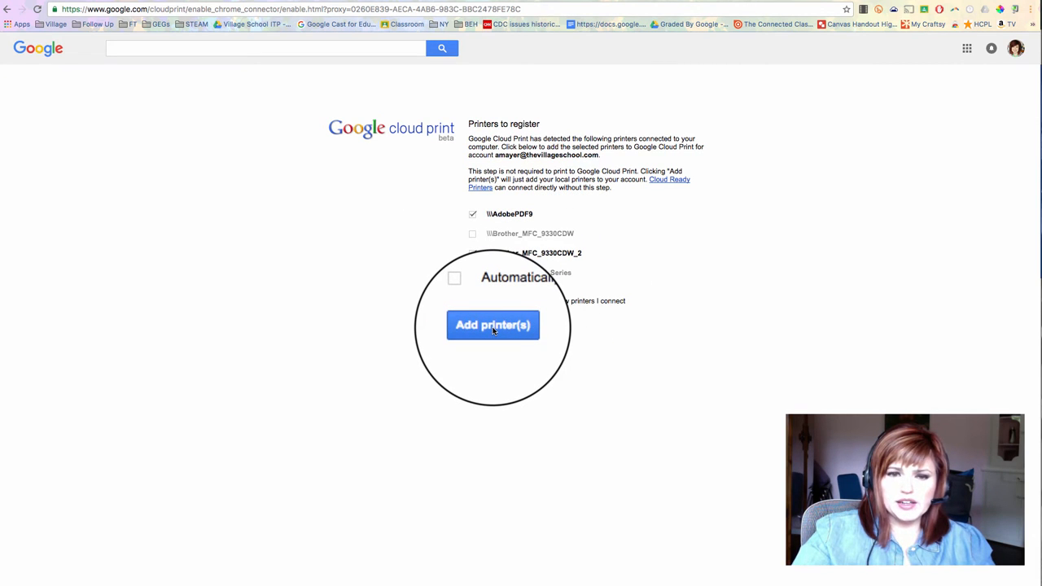
pyautogui.click(492, 325)
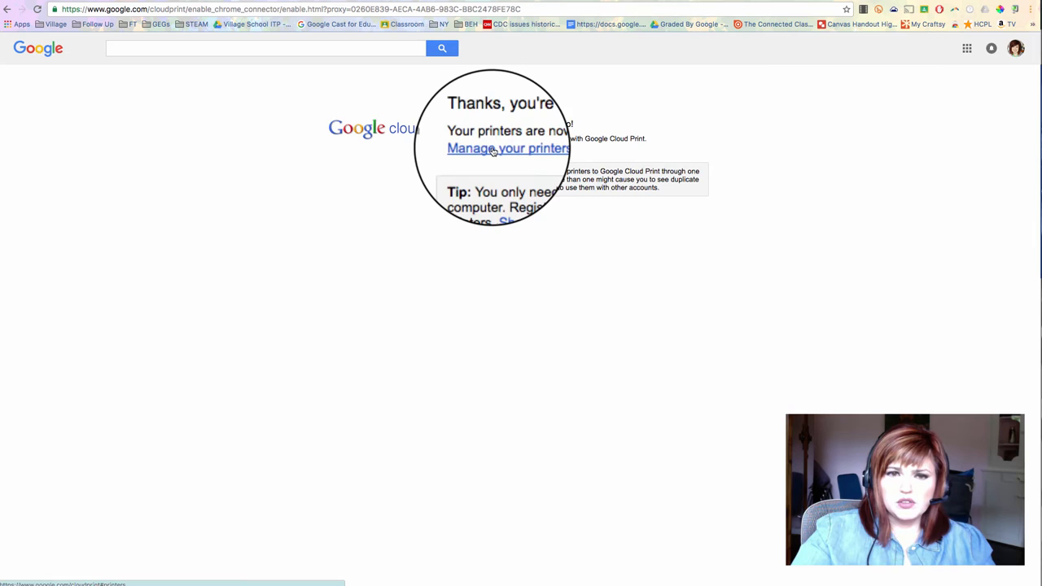
pyautogui.click(508, 148)
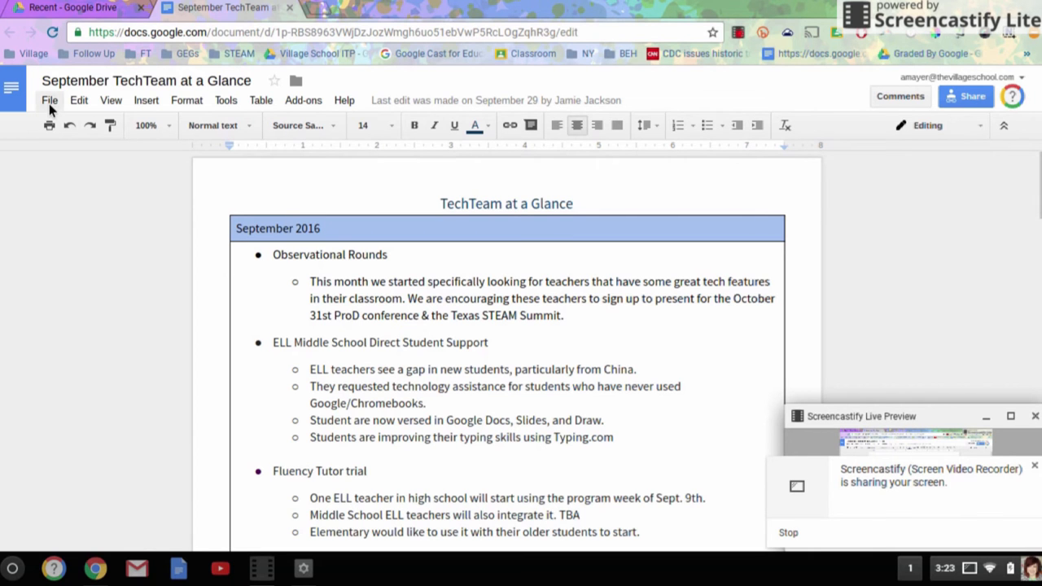
pyautogui.moveTo(49, 125)
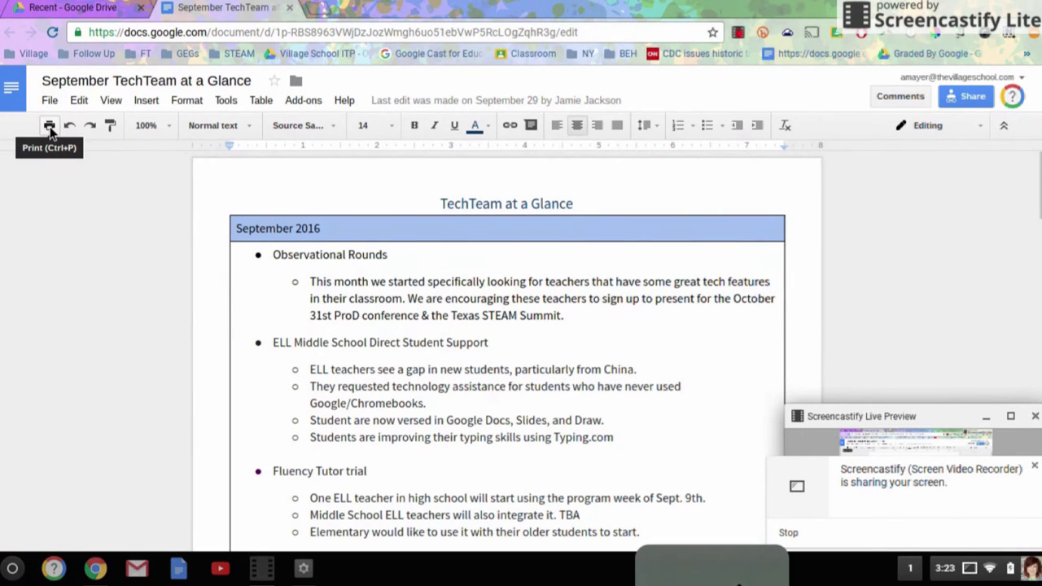
# Step: Bring up the print dialog for the TechTeam document from the Docs toolbar
pyautogui.click(50, 126)
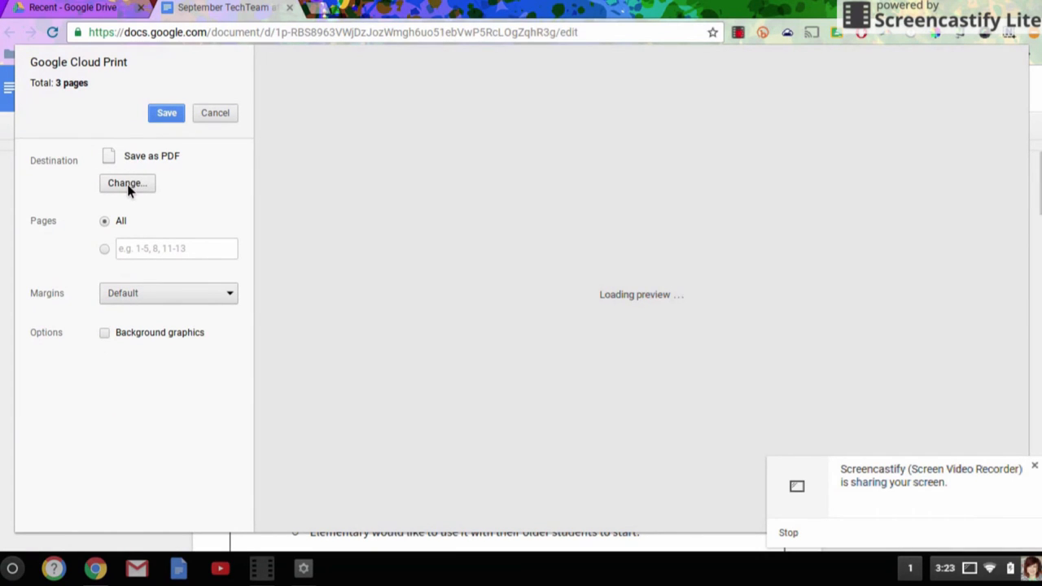
# Step: Set the destination to Brother_MFC_9330CDW_2 under Google Cloud Print and send the print job
pyautogui.click(127, 182)
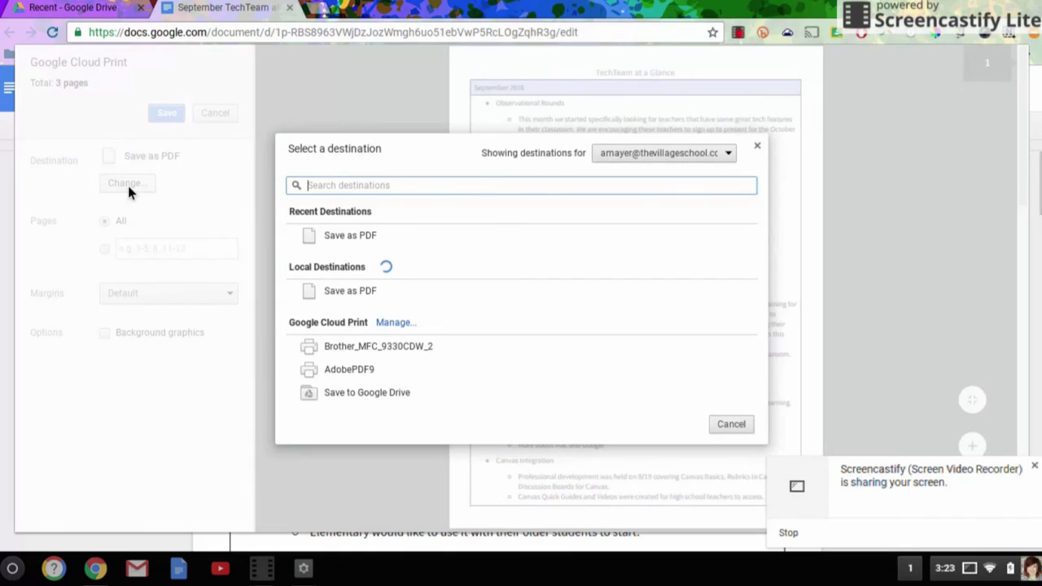
pyautogui.click(379, 346)
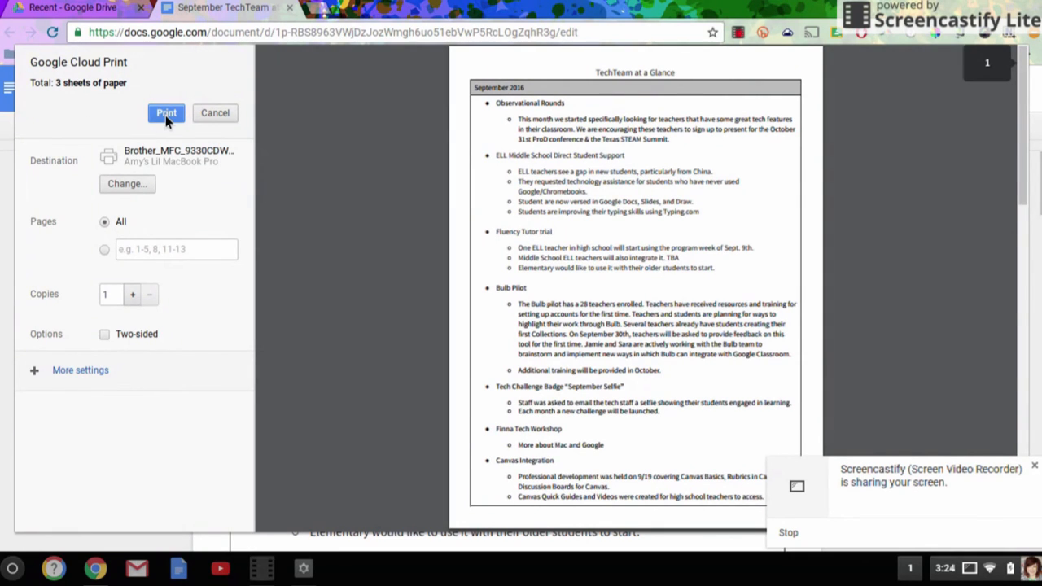
pyautogui.click(166, 112)
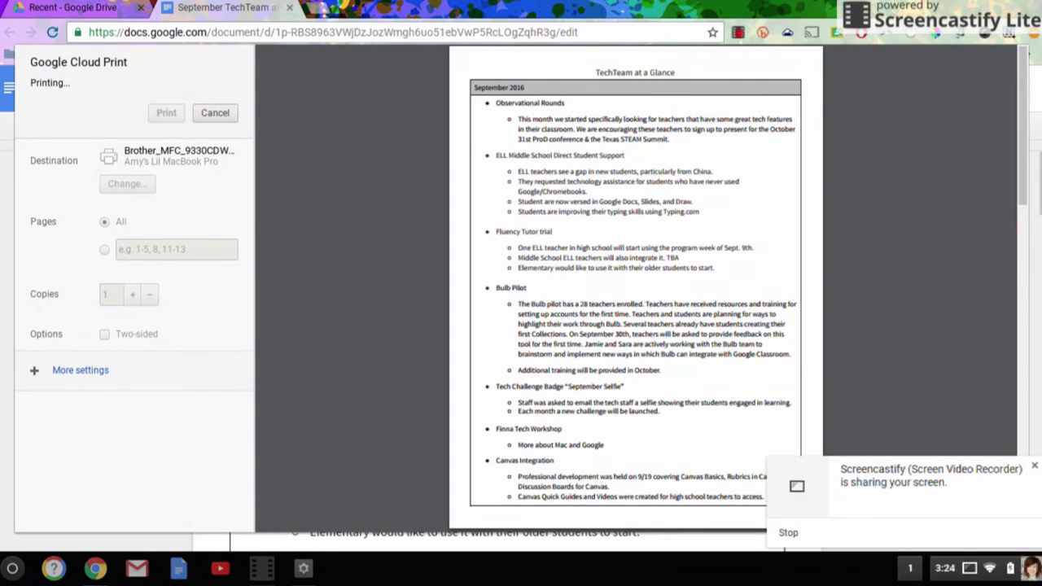
pyautogui.click(215, 113)
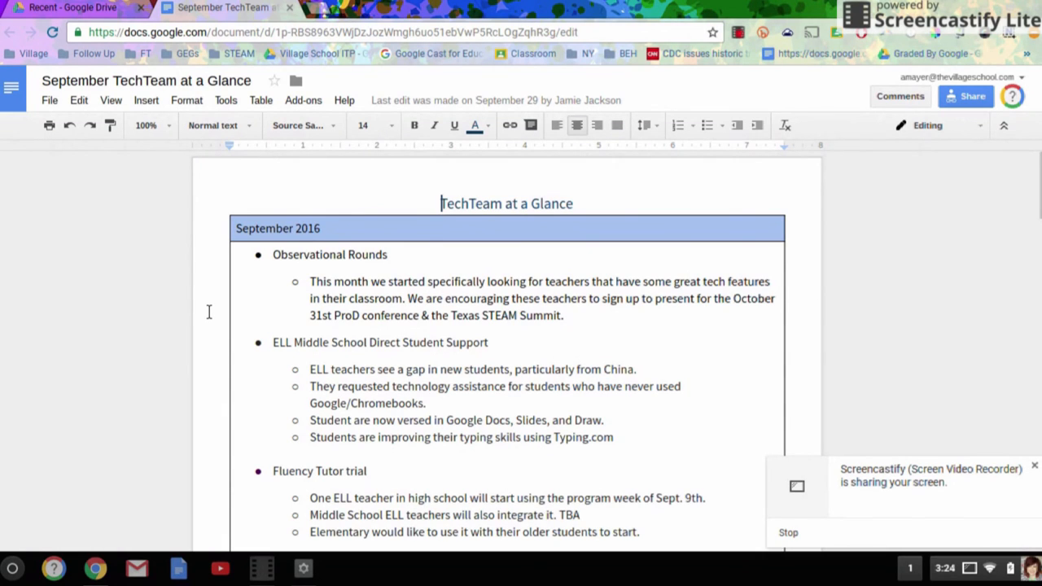
pyautogui.moveTo(705, 104)
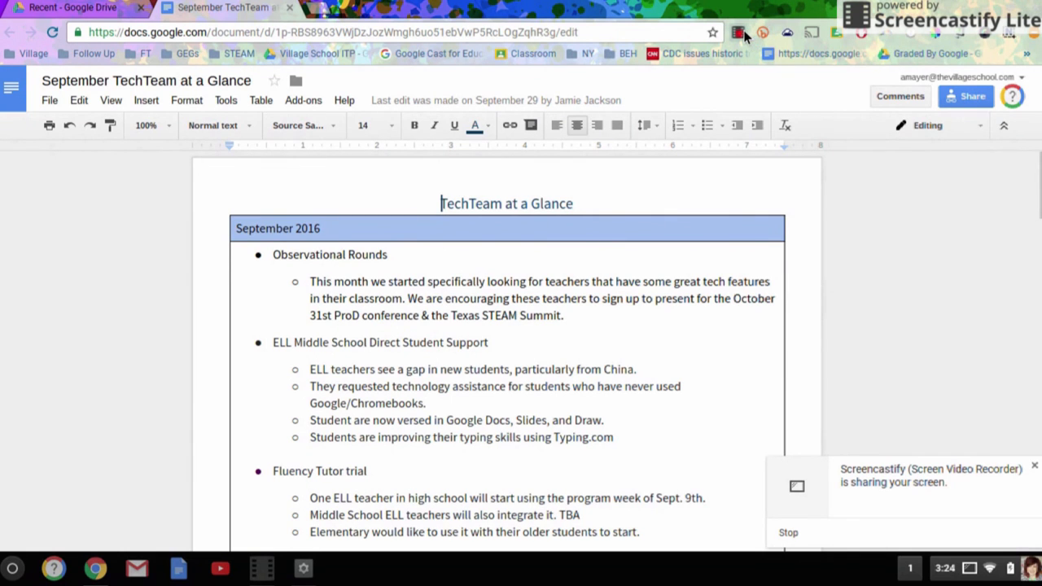
pyautogui.moveTo(739, 32)
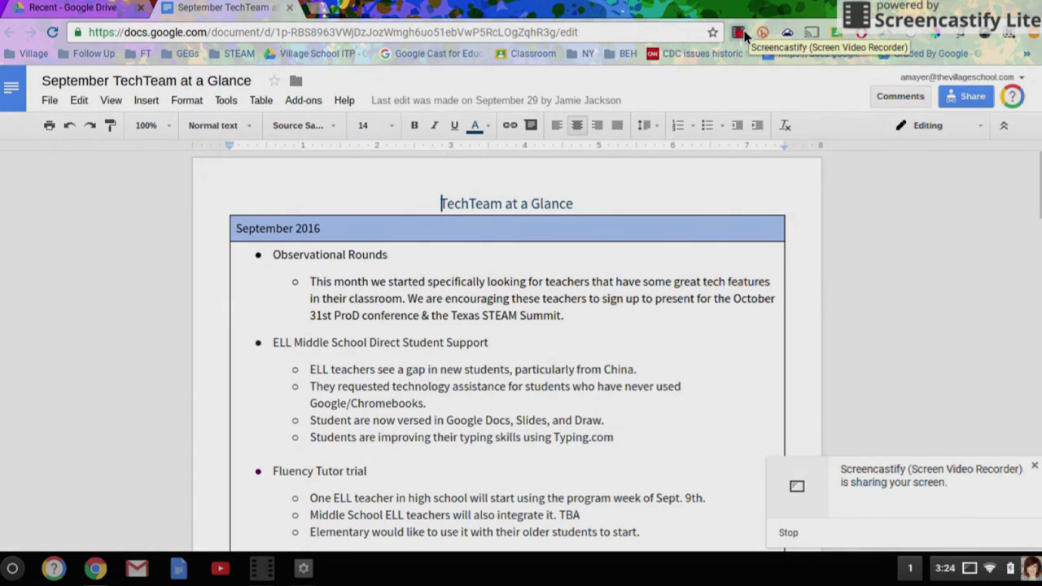